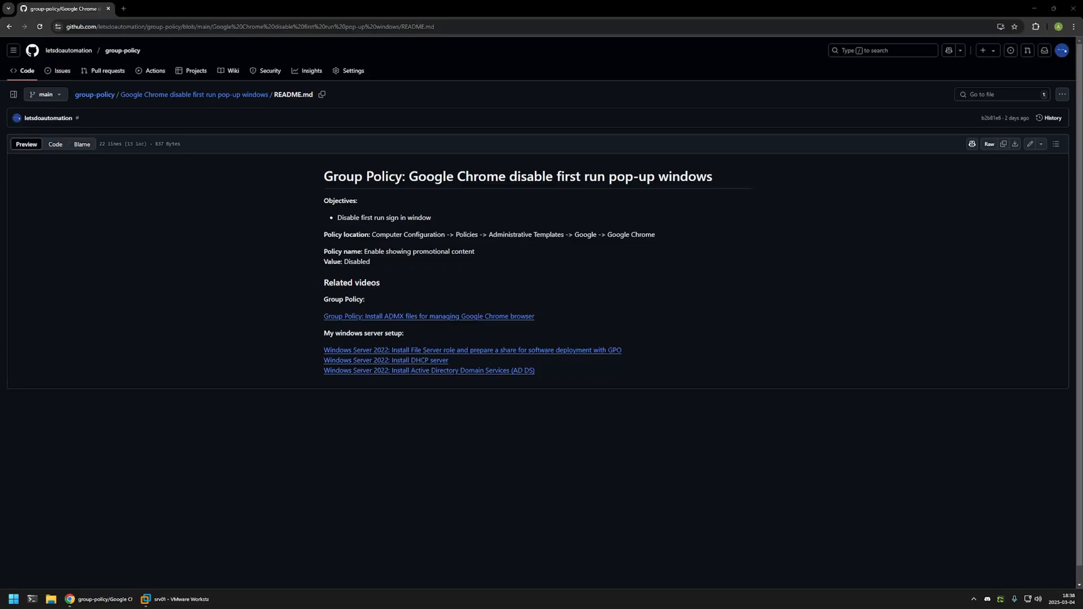
# Switch to the server VM and launch Group Policy Management from Server Manager's Tools.
pyautogui.moveTo(324, 350); pyautogui.dragTo(535, 370)
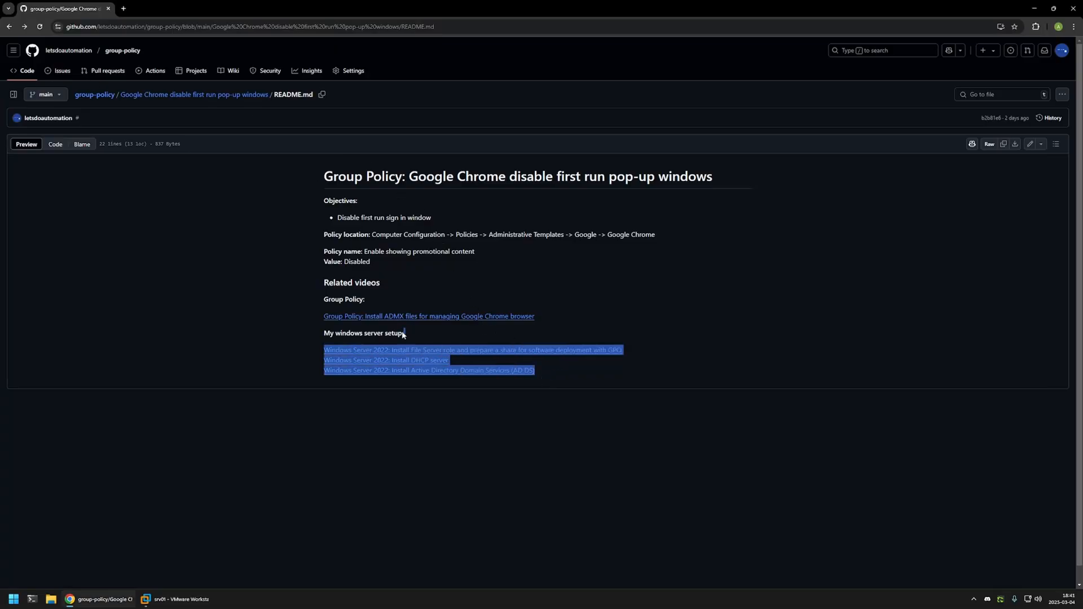
pyautogui.click(371, 232)
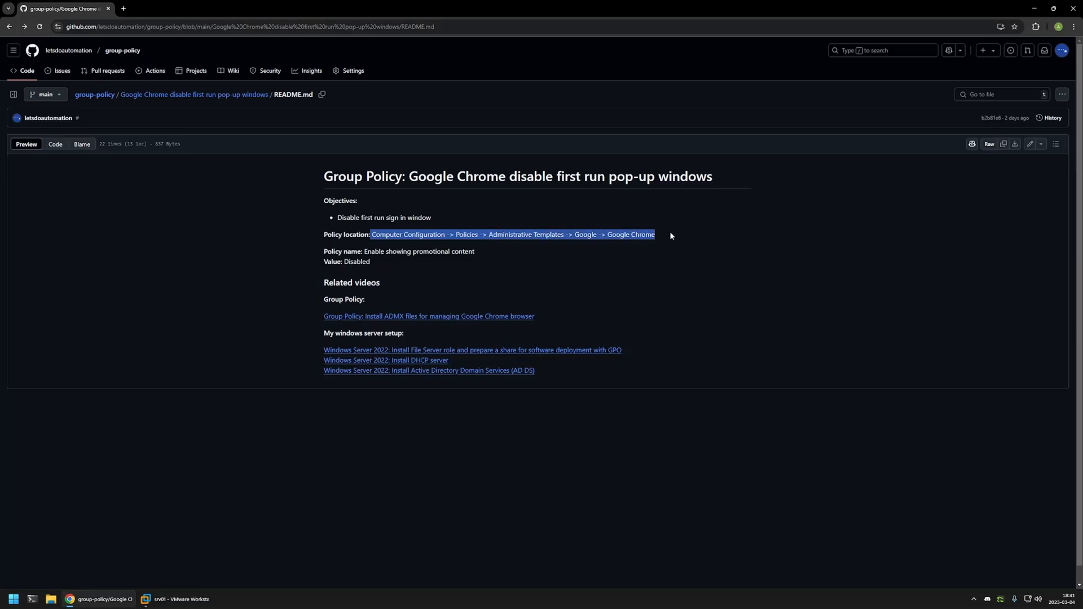
pyautogui.click(321, 264)
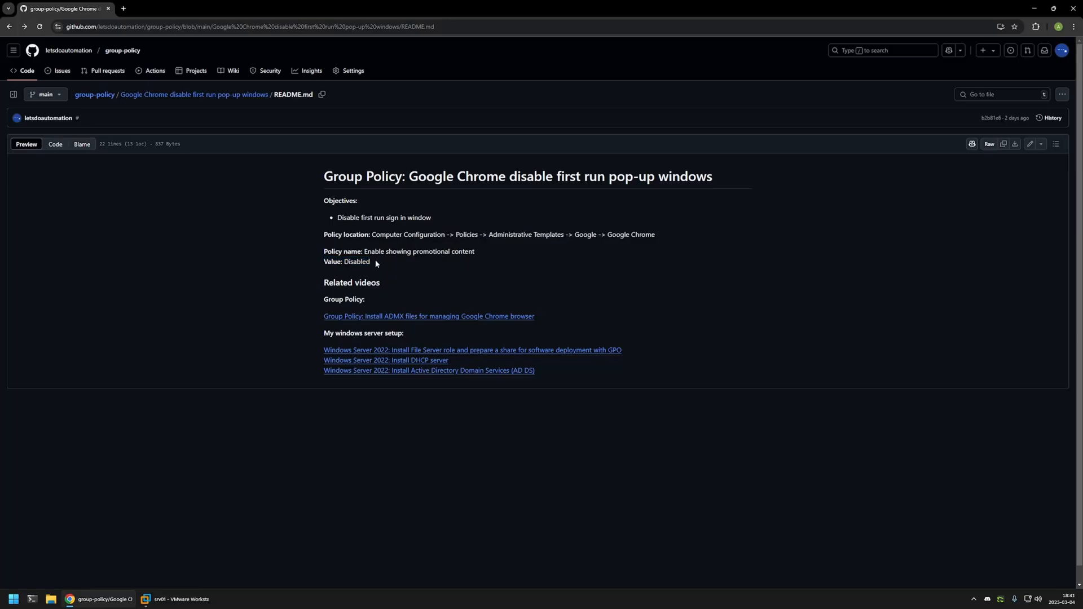
pyautogui.moveTo(172, 493)
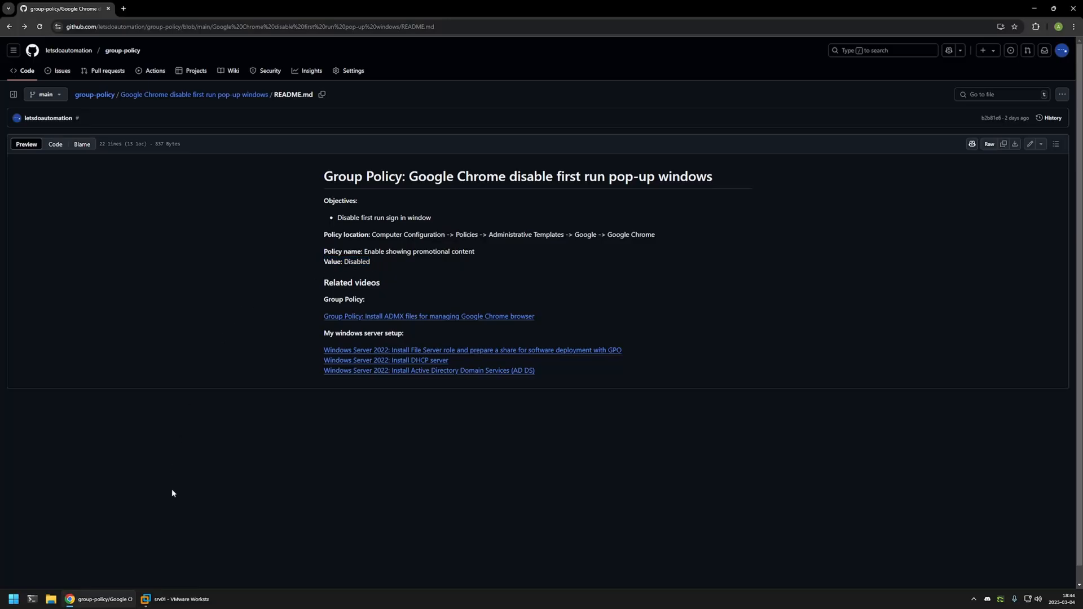
pyautogui.click(173, 599)
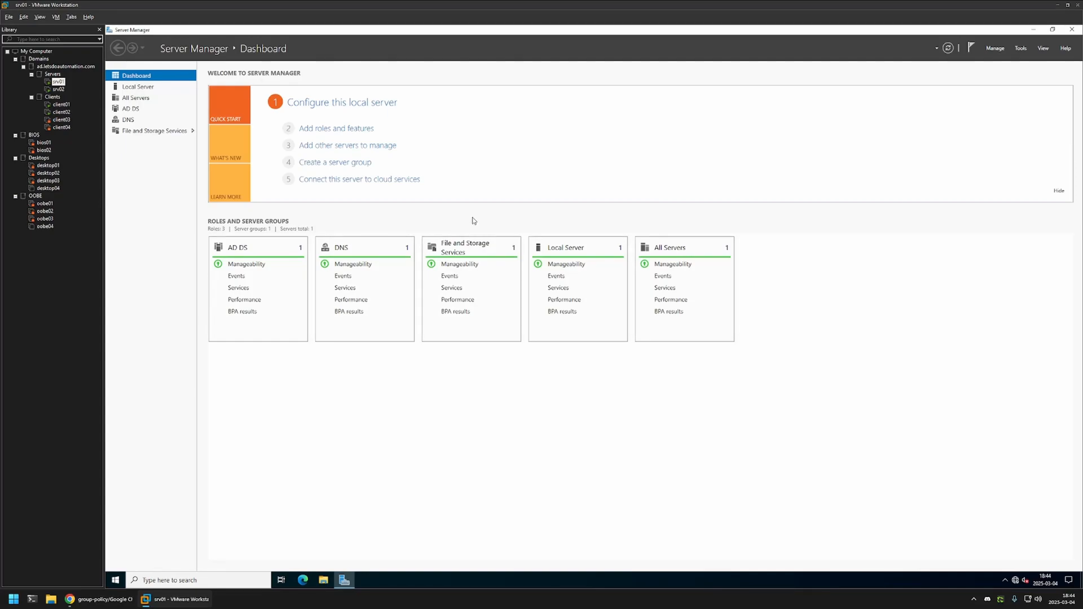
pyautogui.moveTo(979, 95)
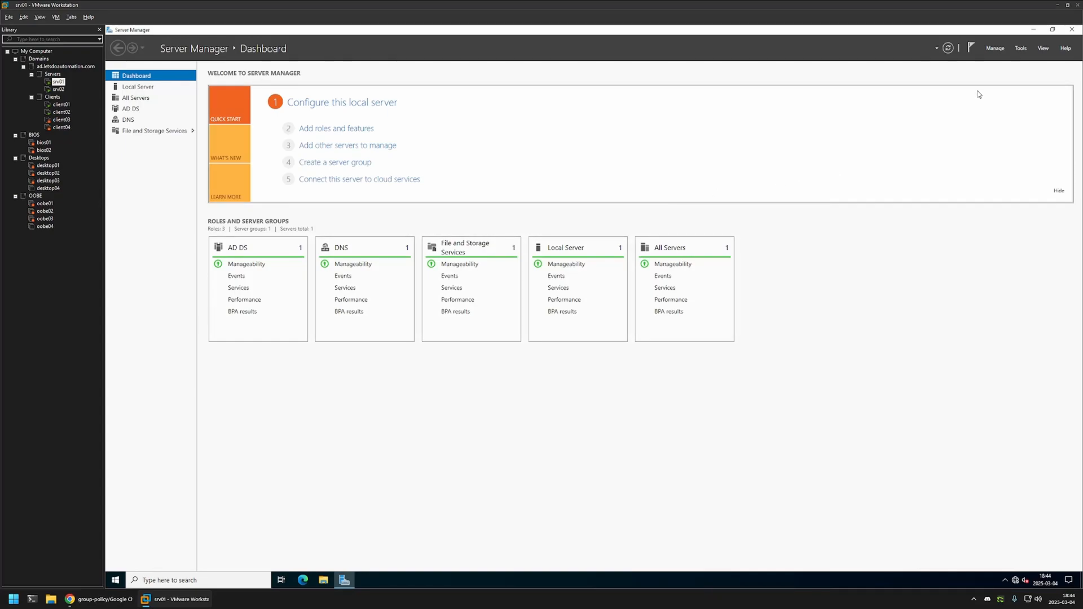
pyautogui.click(1021, 47)
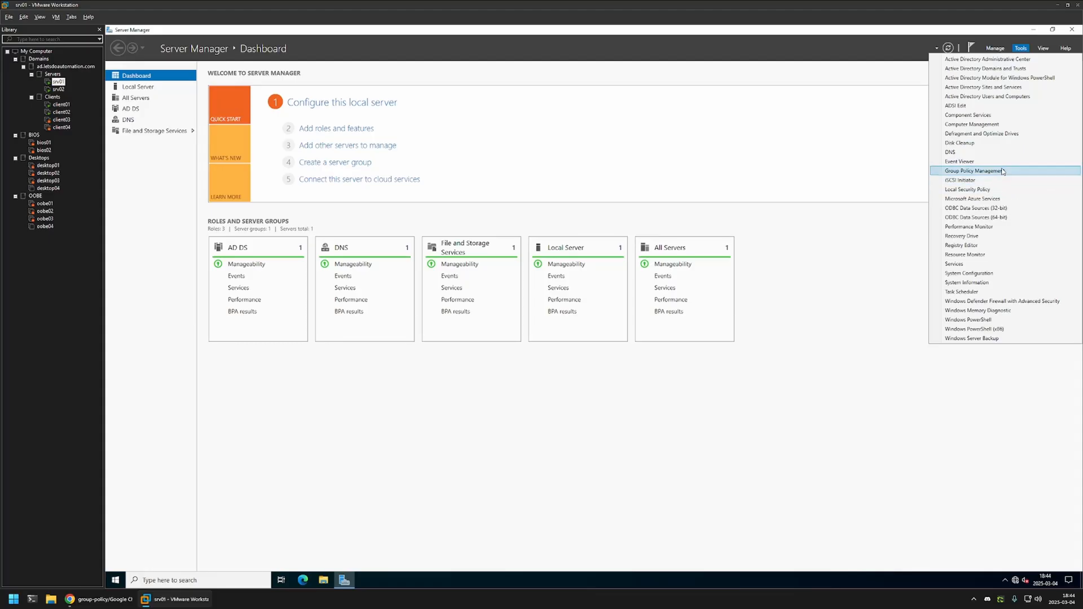
pyautogui.click(976, 170)
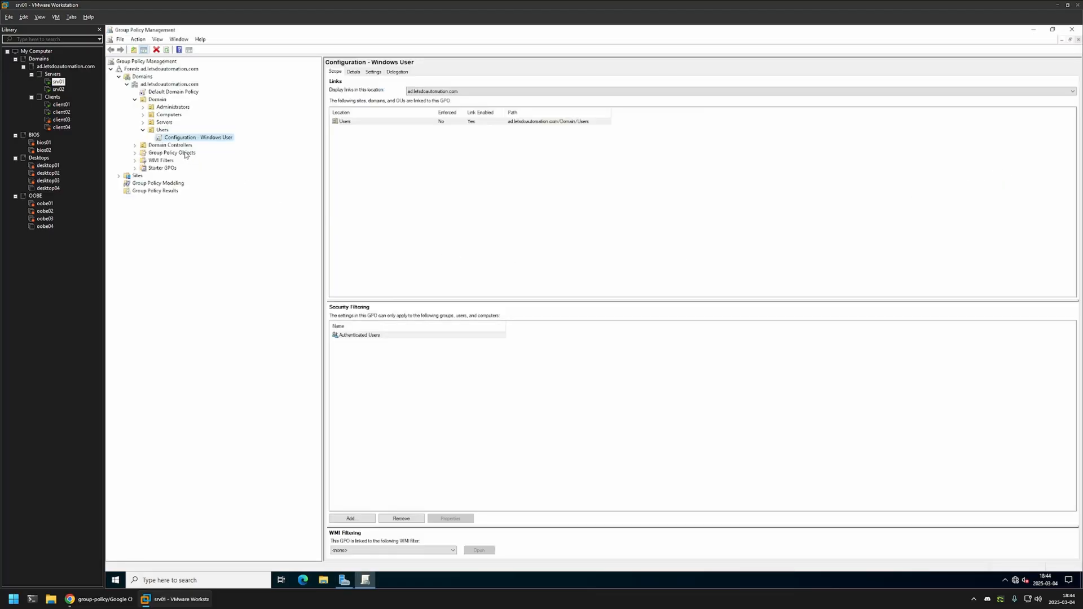
# Create a new Group Policy Object named 'Google Chrome settings'.
pyautogui.rightClick(172, 153)
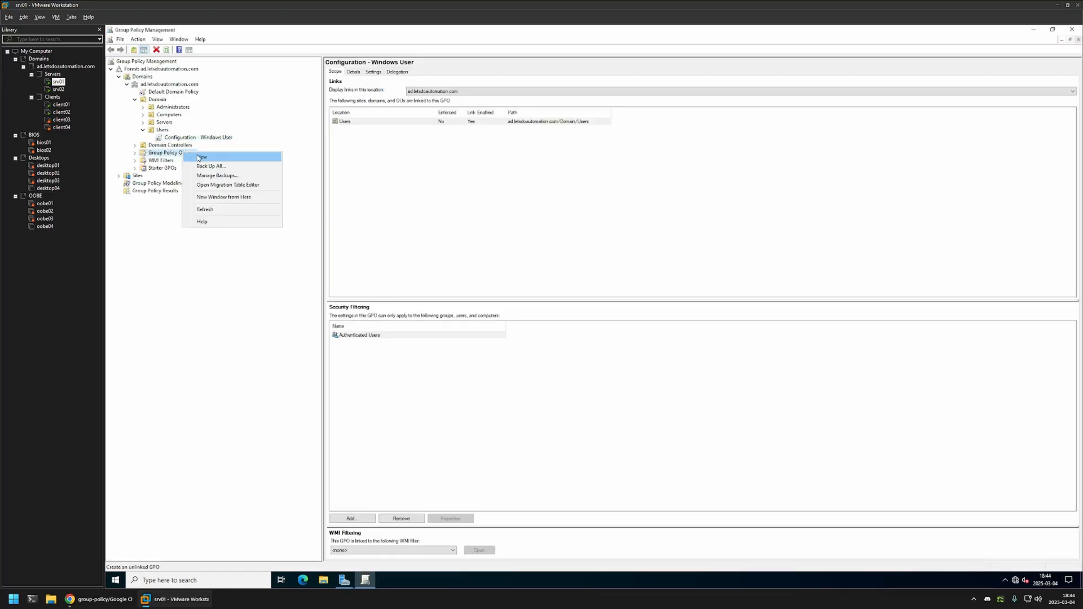
pyautogui.click(201, 157)
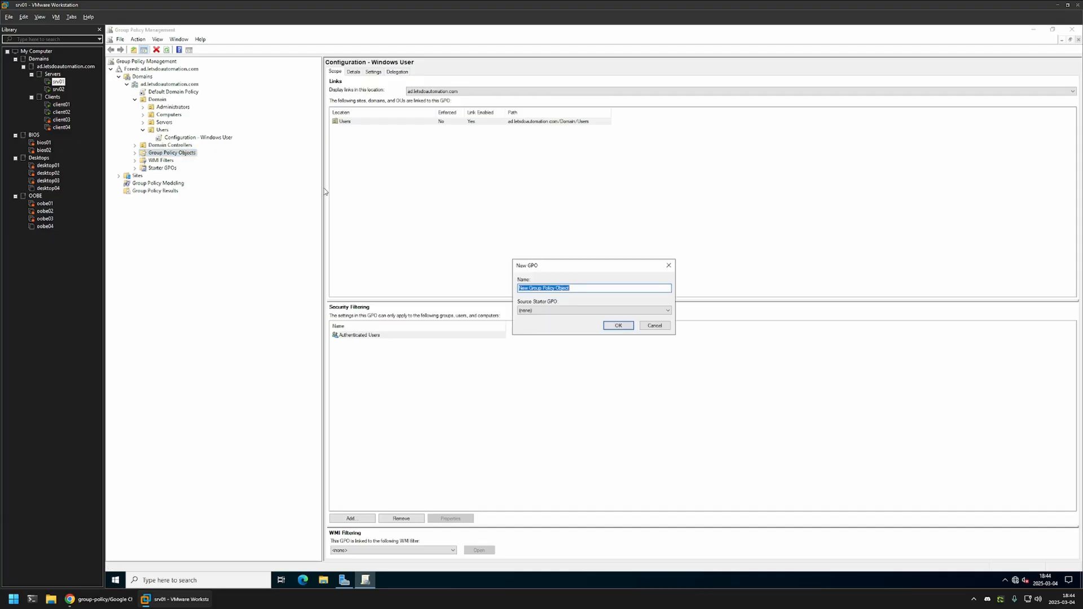
pyautogui.write('Good')
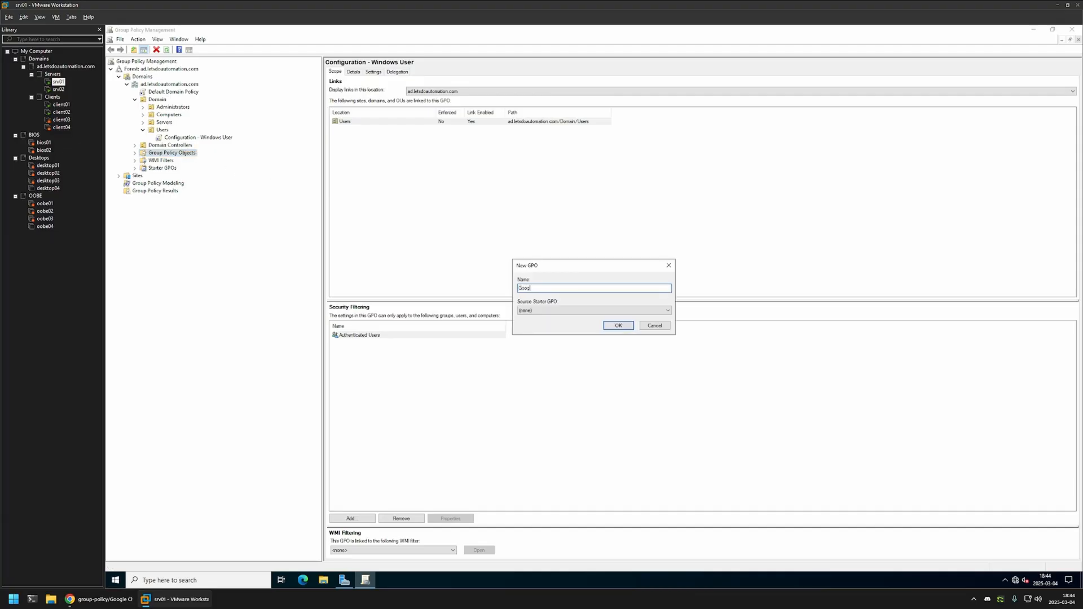
pyautogui.write('Google Chrome')
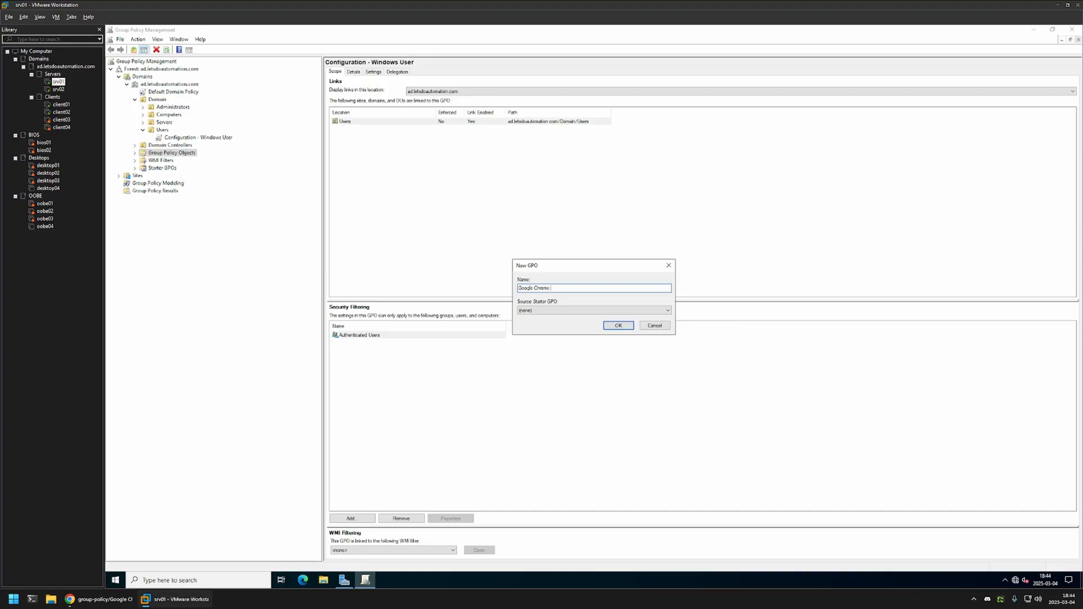
pyautogui.write('settings')
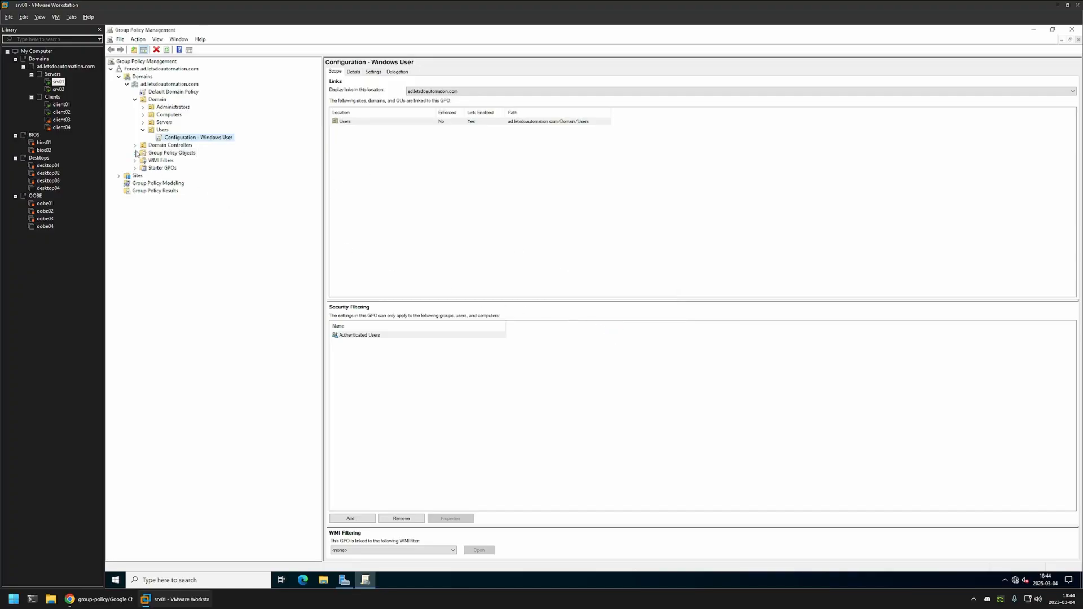
# Open the Google Chrome settings GPO in the Group Policy Management Editor.
pyautogui.click(136, 153)
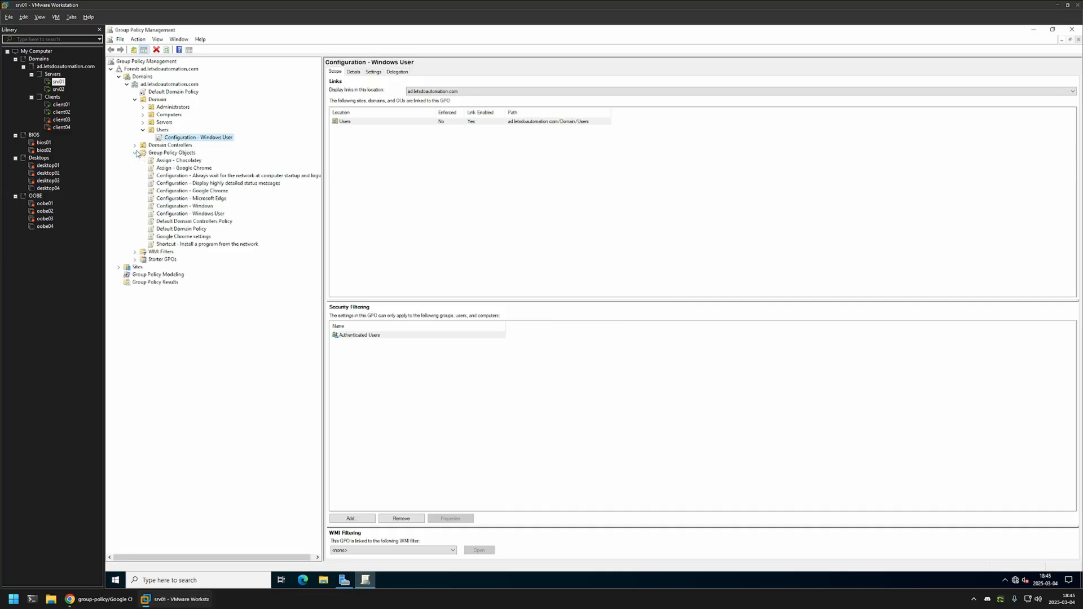
pyautogui.click(183, 236)
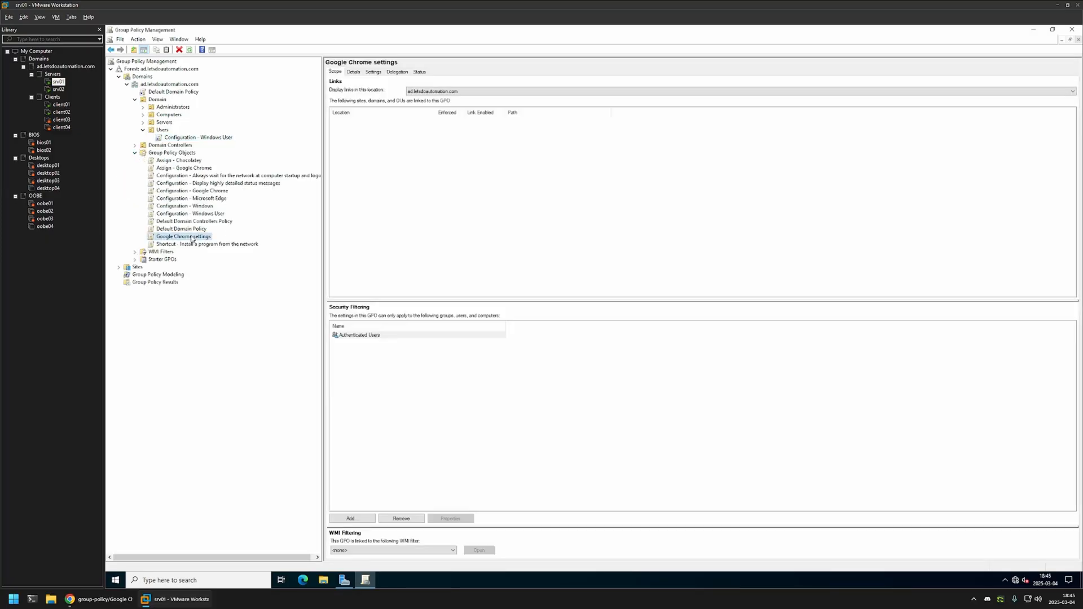
pyautogui.rightClick(182, 236)
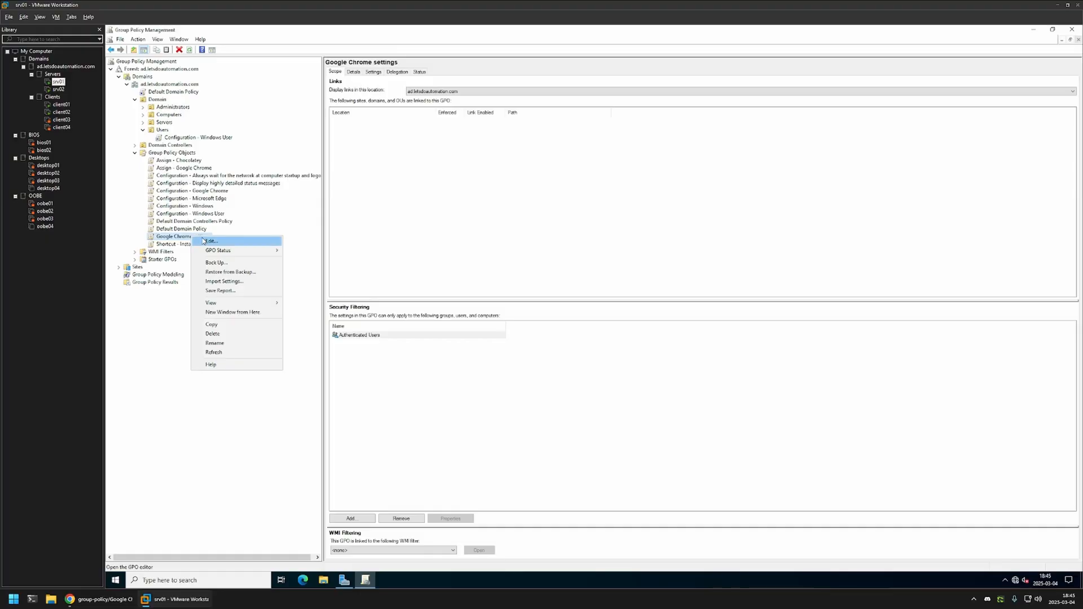
pyautogui.click(210, 240)
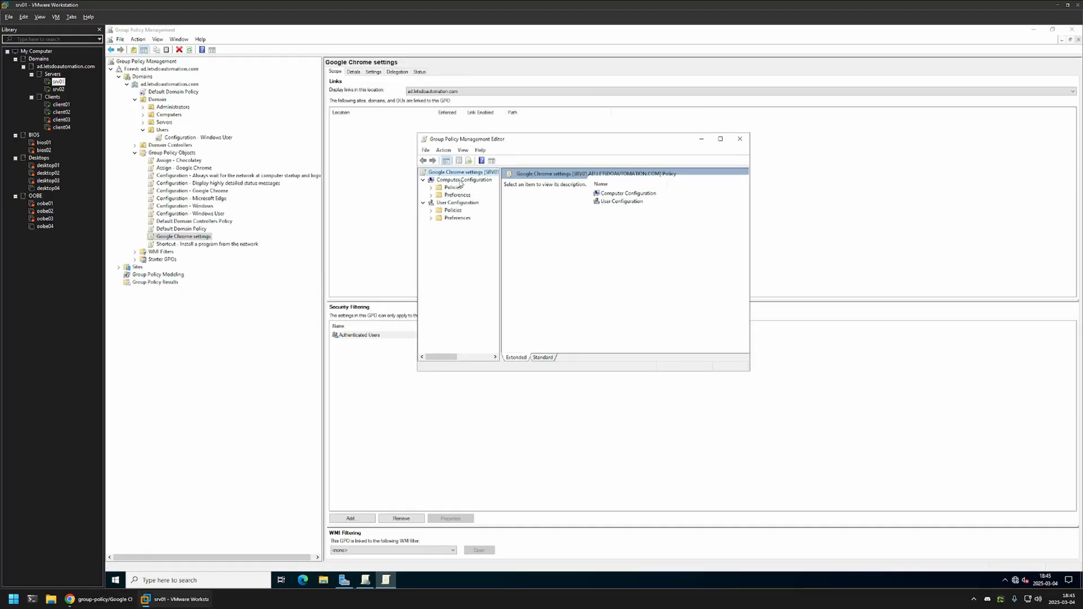
# Expand Computer Configuration > Policies > Administrative Templates to the Google Chrome settings.
pyautogui.click(464, 180)
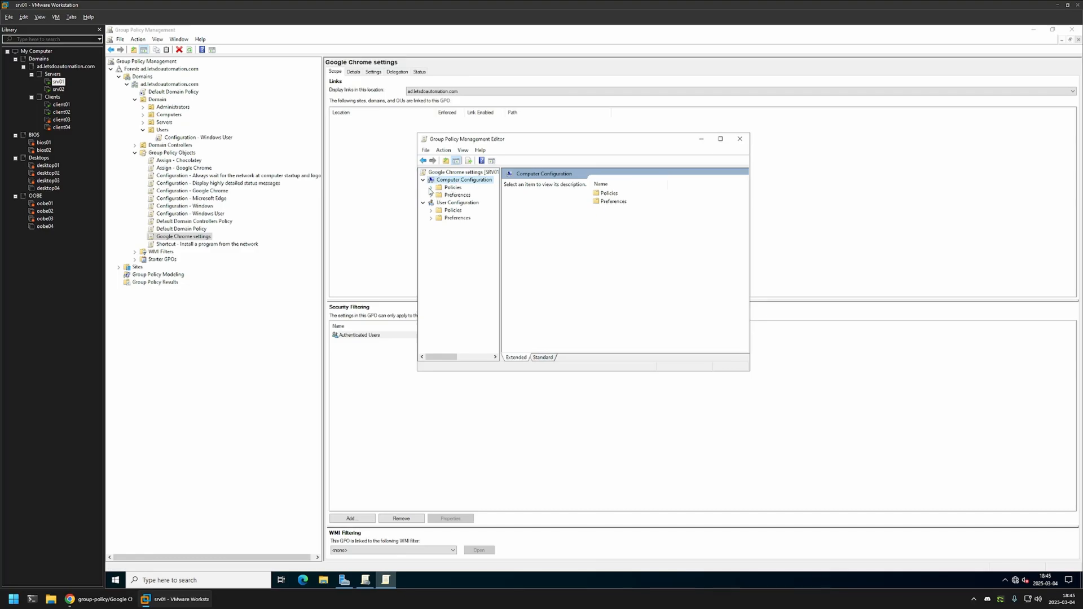
pyautogui.click(430, 187)
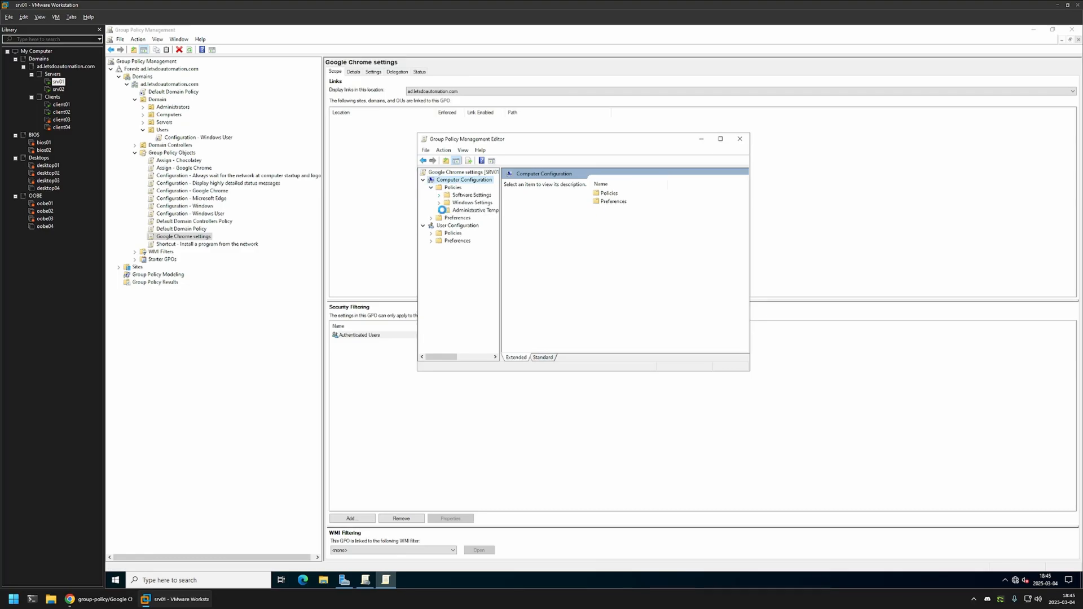
pyautogui.click(439, 210)
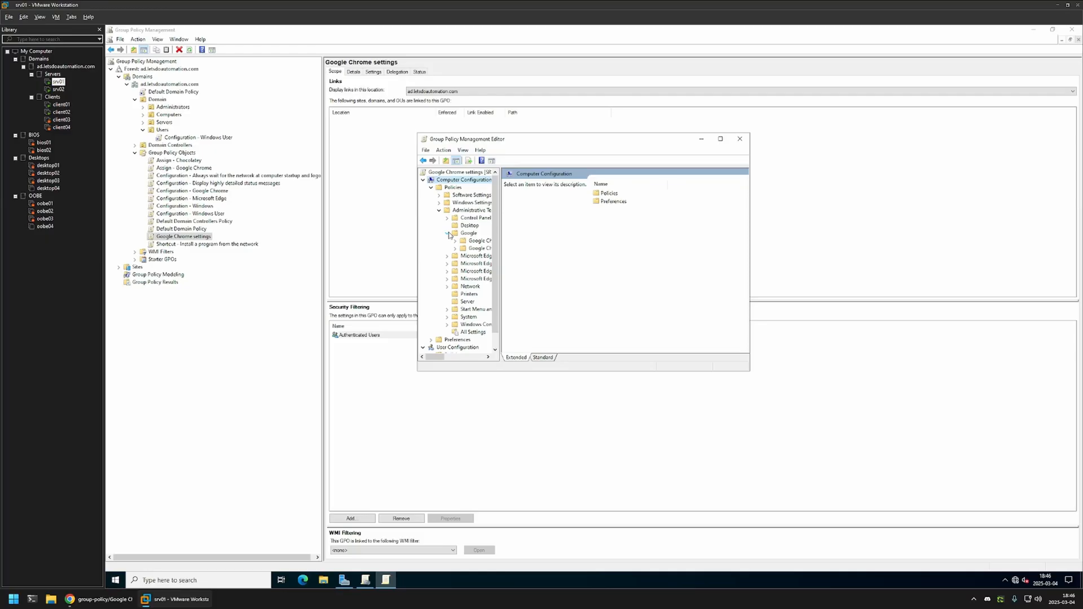
pyautogui.click(448, 241)
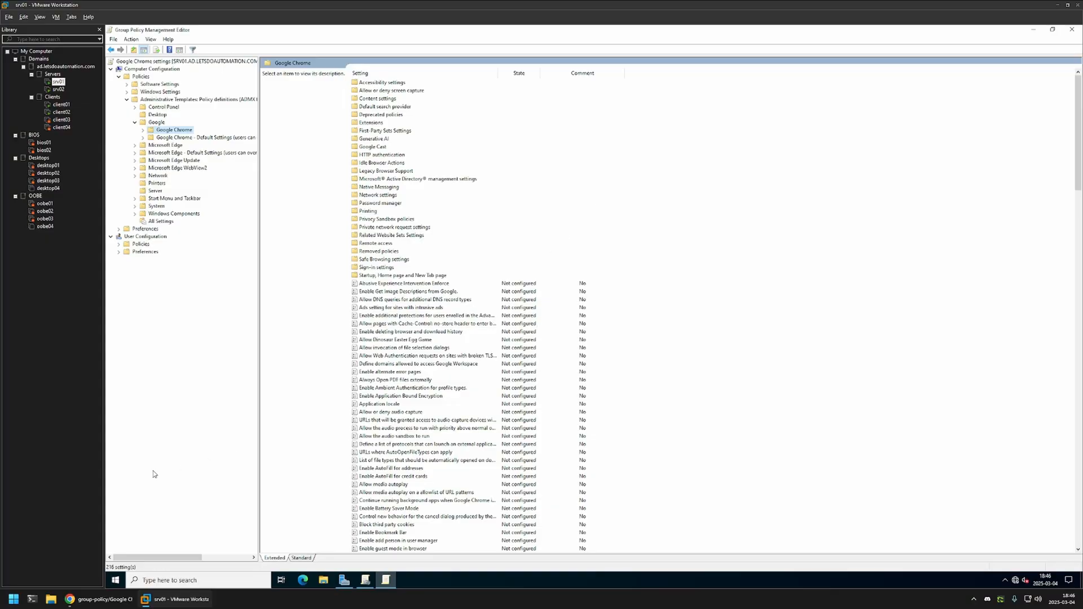
# Set the Chrome policy 'Enable showing promotional content' to Disabled, then close the editor.
pyautogui.click(69, 599)
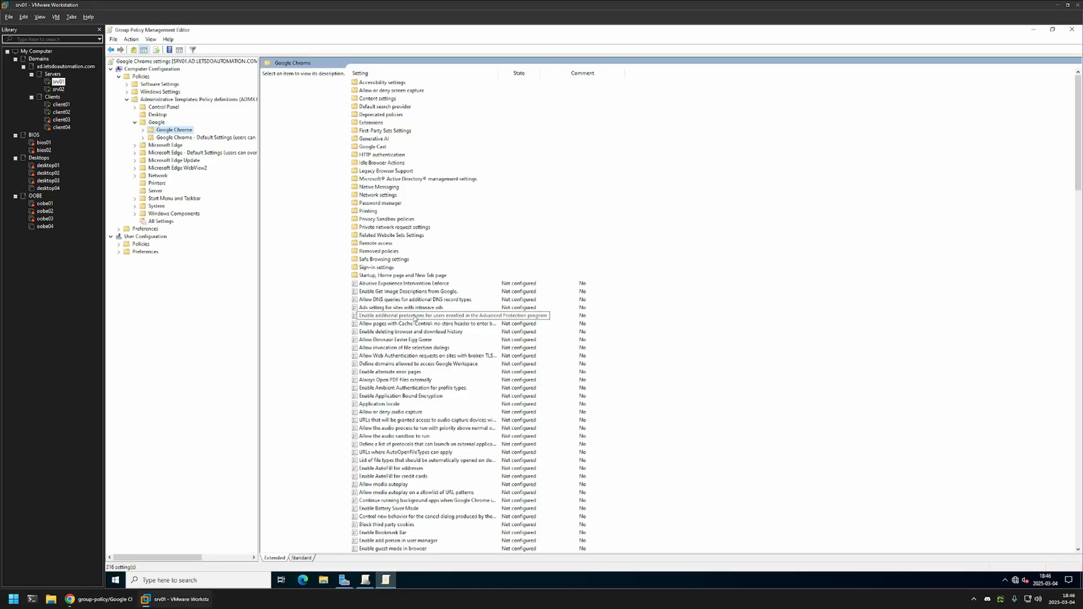
pyautogui.click(449, 315)
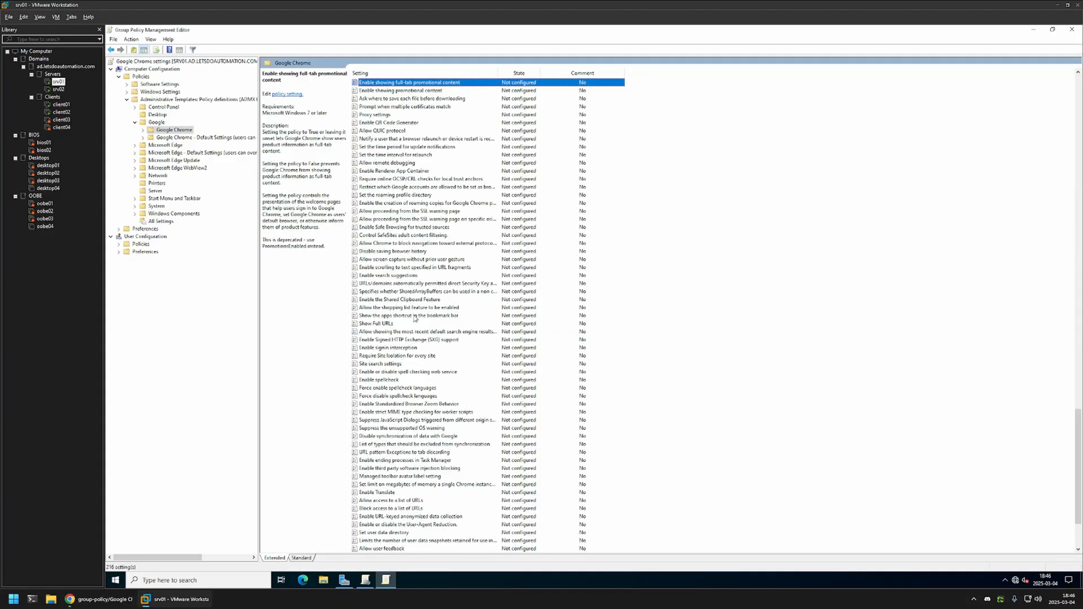
pyautogui.click(400, 90)
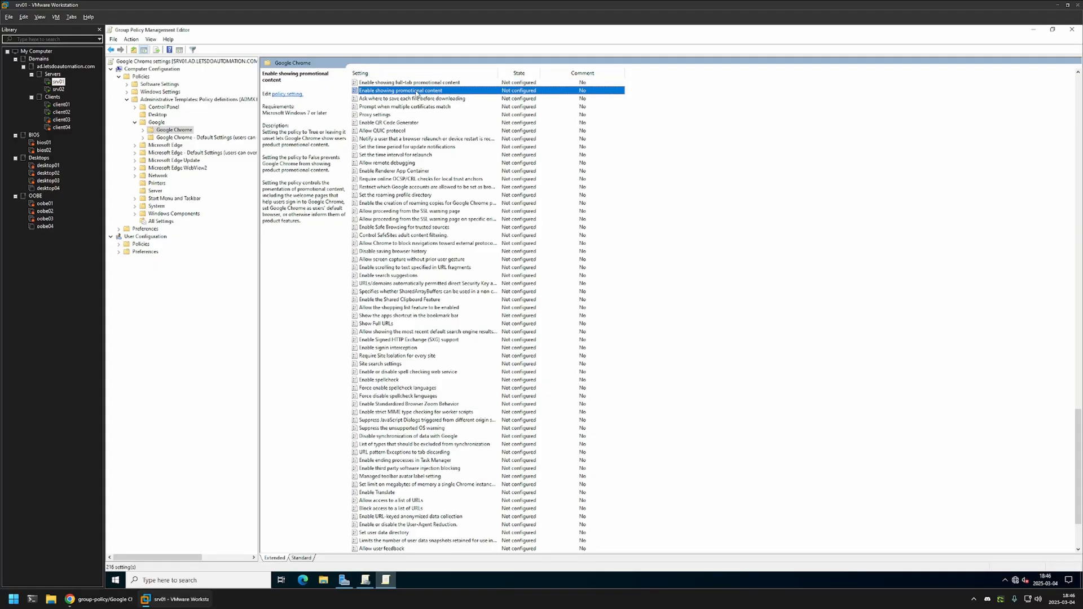
pyautogui.doubleClick(401, 90)
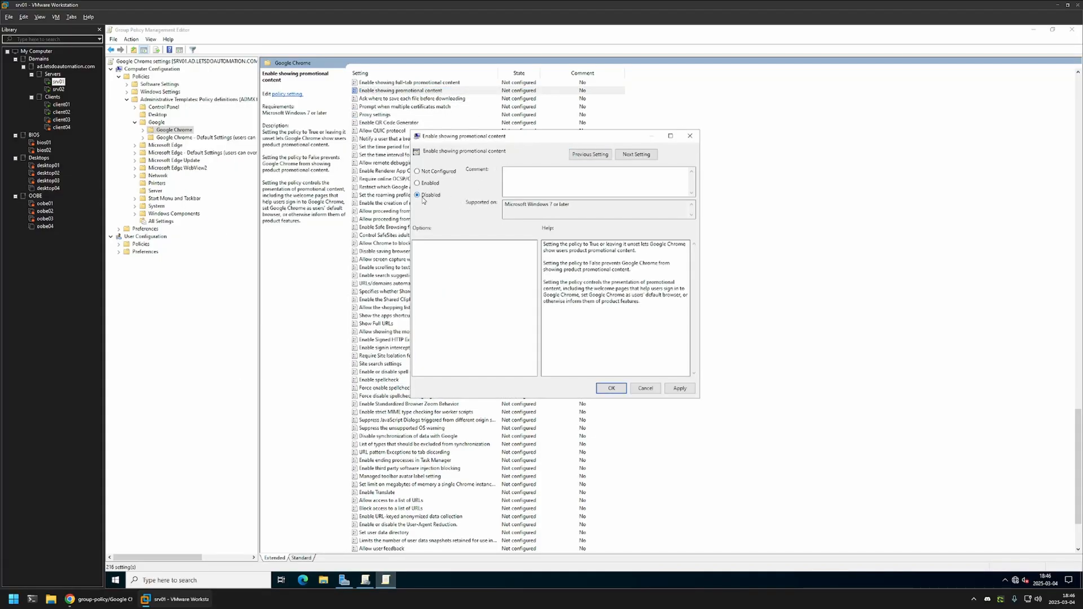
pyautogui.click(610, 388)
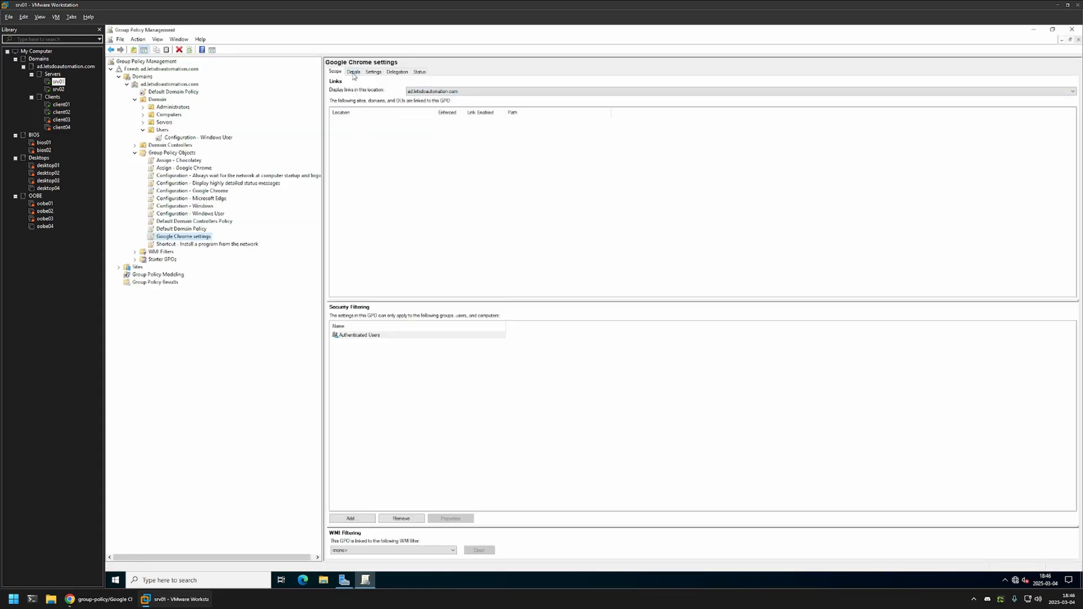
# On the Details tab, change GPO Status to 'User configuration settings disabled' and confirm.
pyautogui.click(353, 71)
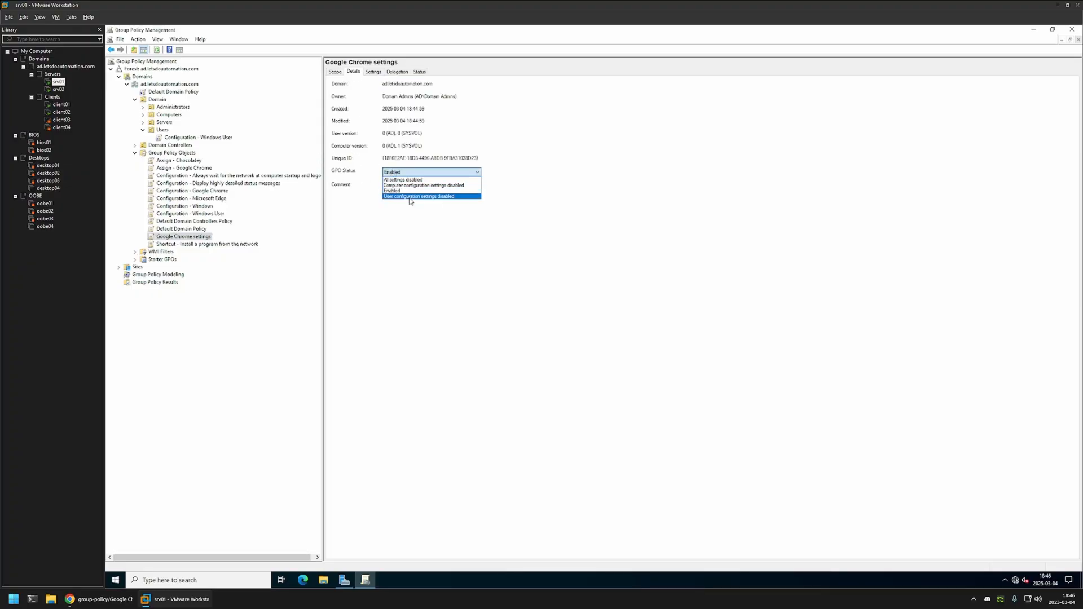
pyautogui.click(419, 197)
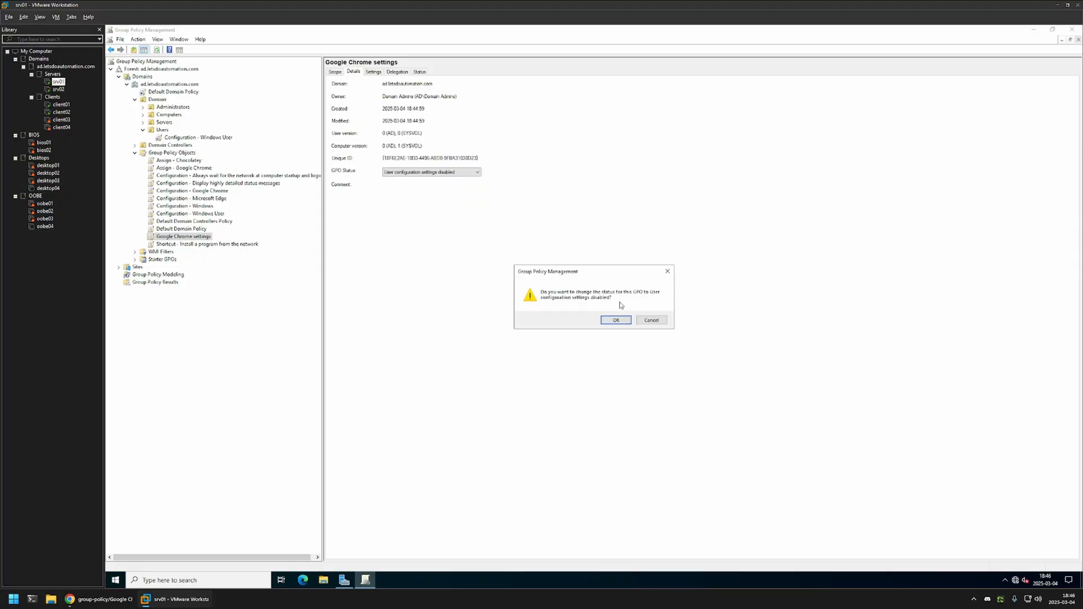
pyautogui.click(615, 320)
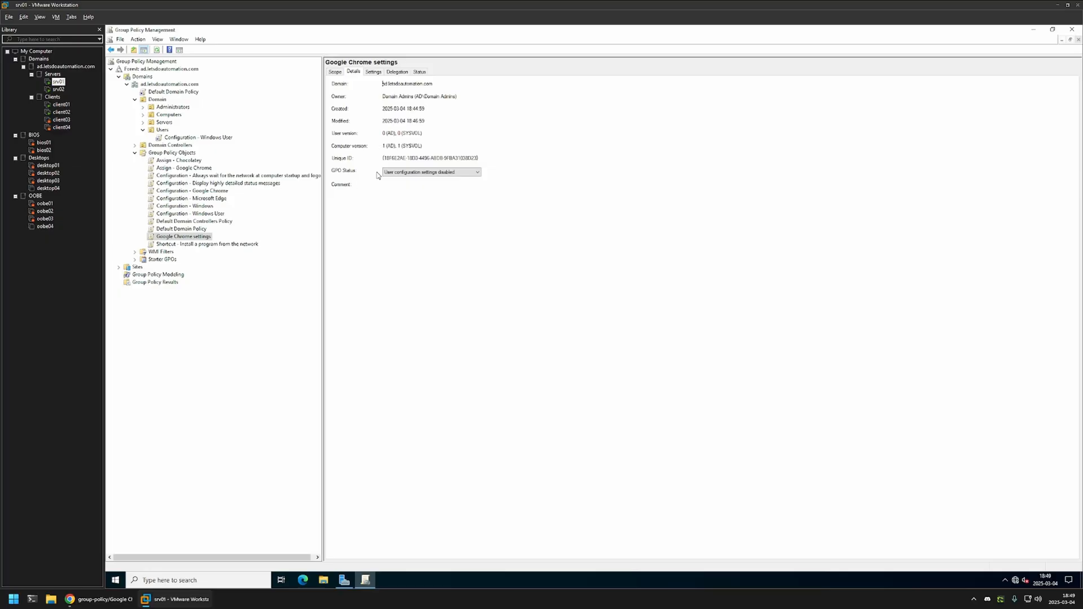
pyautogui.moveTo(325, 165)
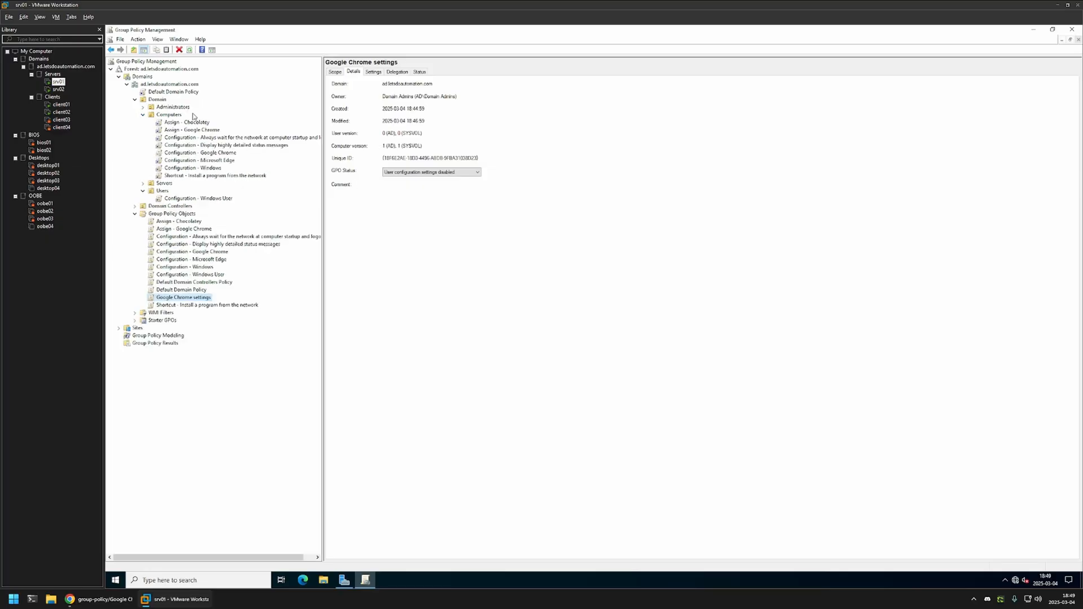
# Link 'Google Chrome settings' to the Computers OU and check its Linked Group Policy Objects list.
pyautogui.click(169, 114)
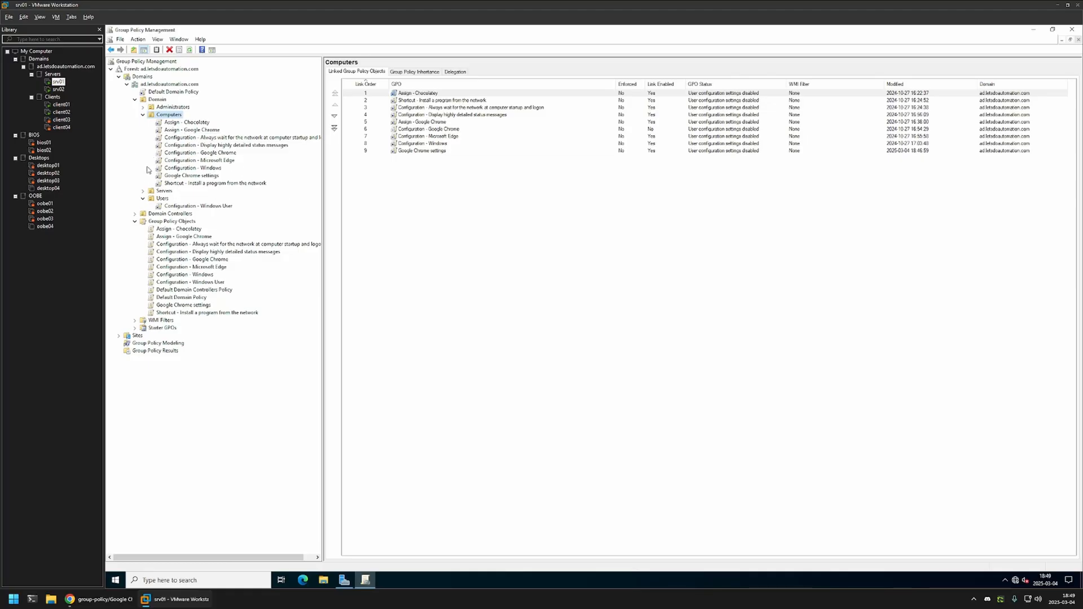
pyautogui.click(417, 93)
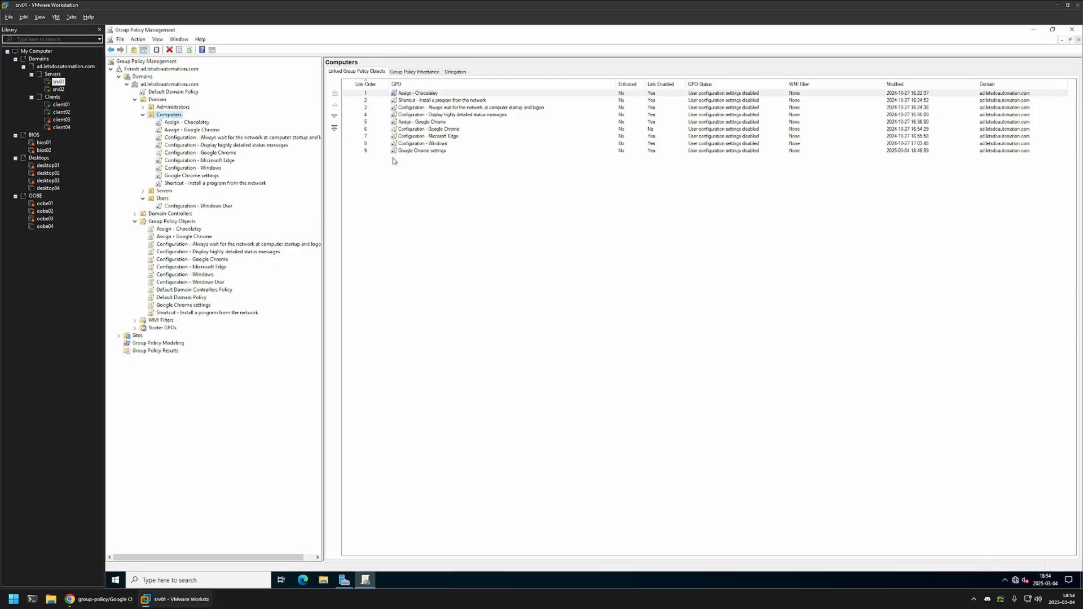
pyautogui.click(190, 176)
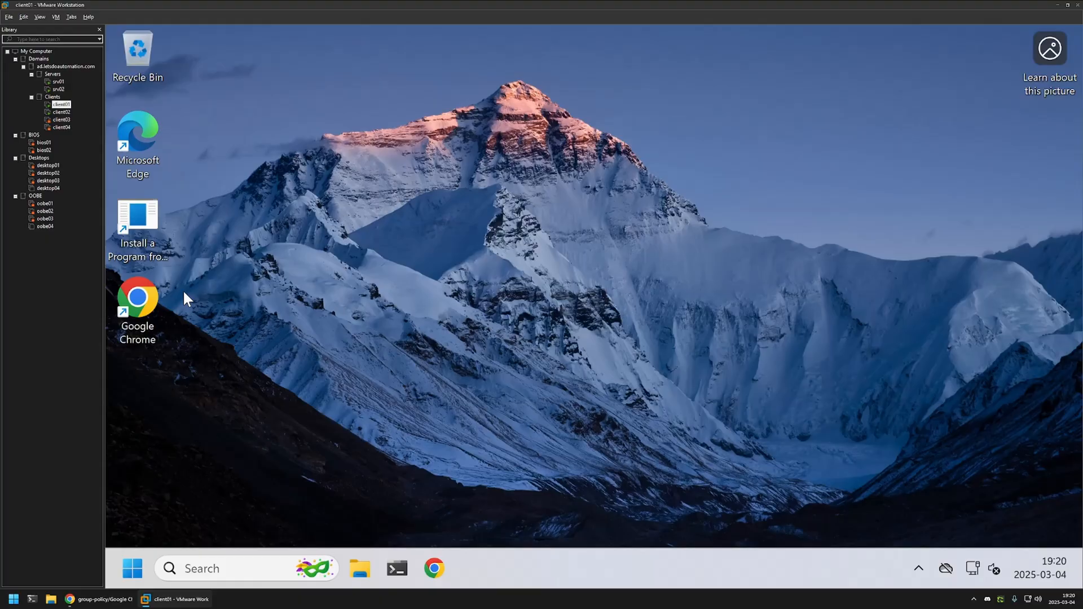
# Launch Chrome on client01, declining sign-in, default-browser and ad privacy prompts.
pyautogui.click(138, 298)
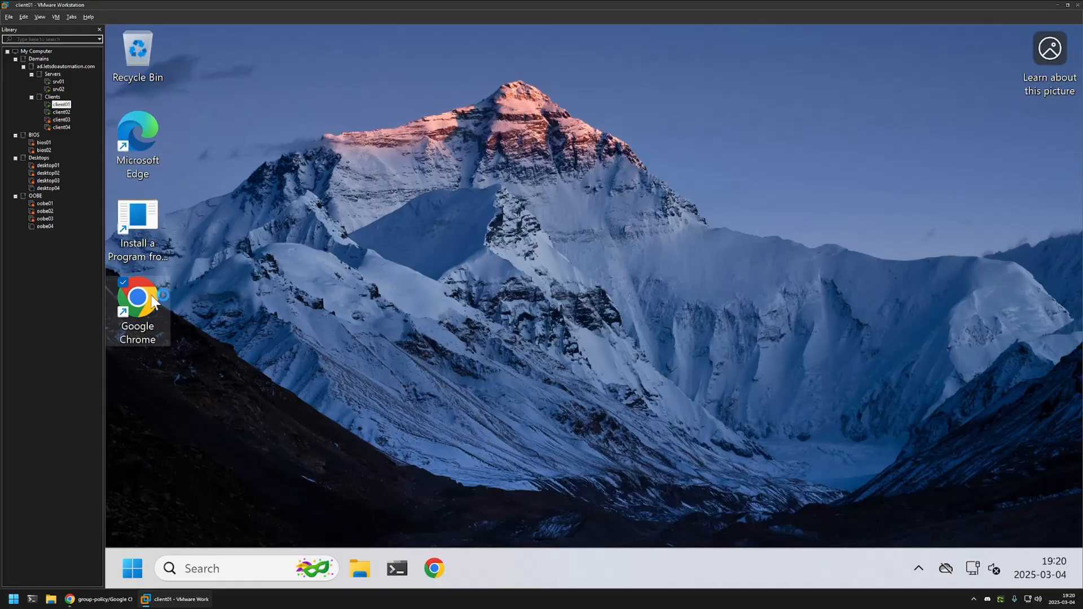
pyautogui.doubleClick(138, 297)
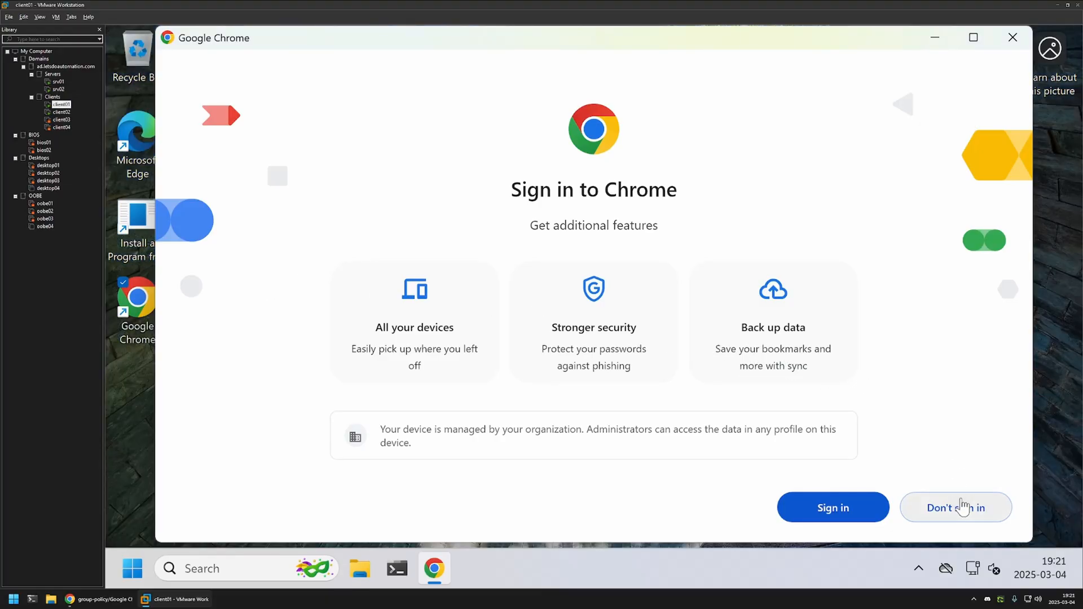
pyautogui.click(955, 508)
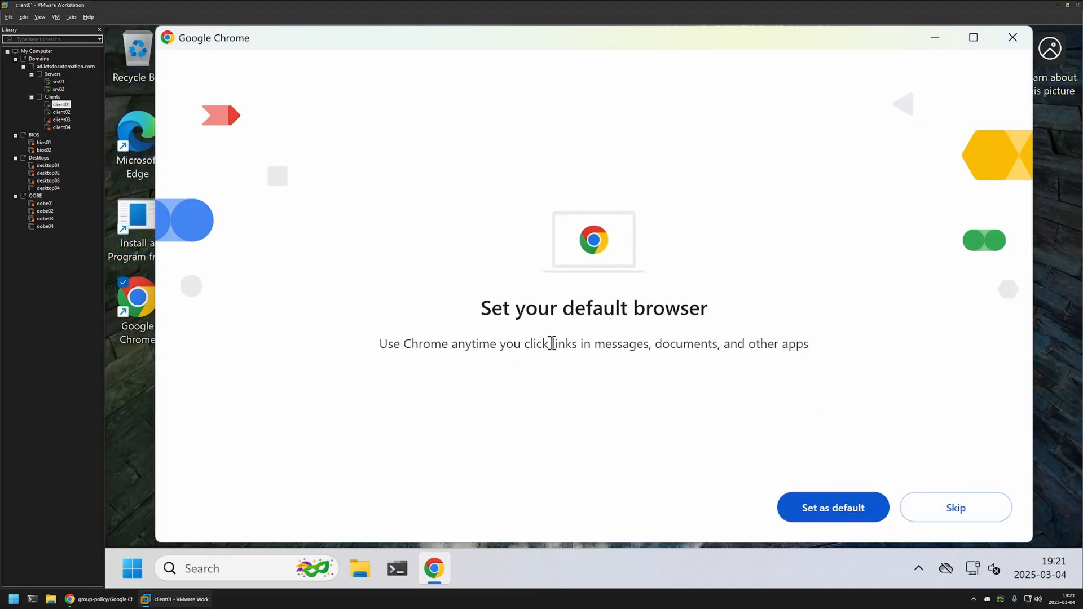
pyautogui.moveTo(944, 470)
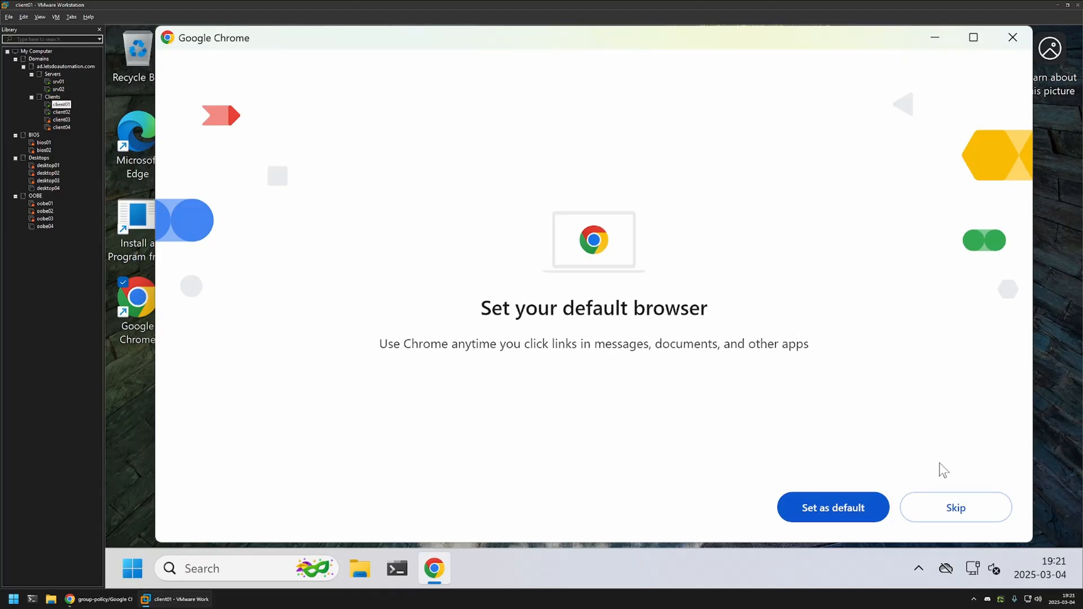
pyautogui.click(955, 507)
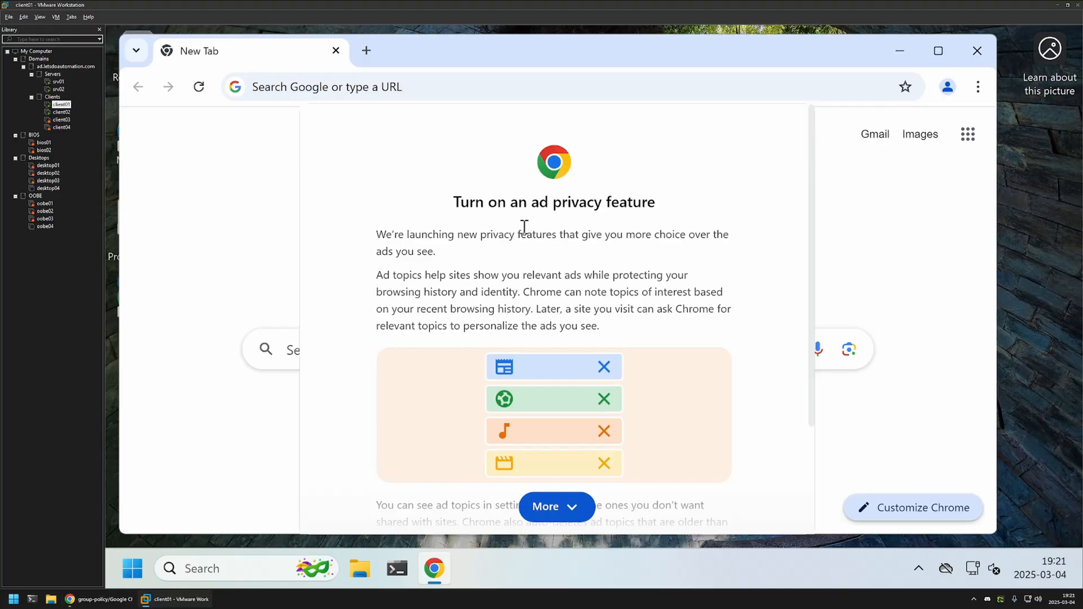
pyautogui.scroll(-3)
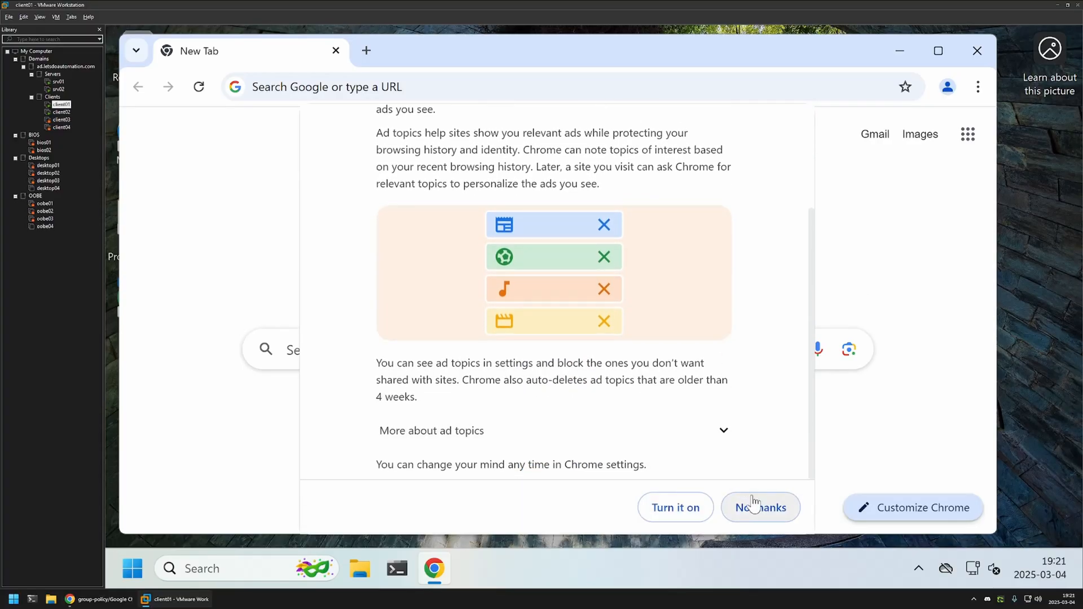
pyautogui.click(760, 507)
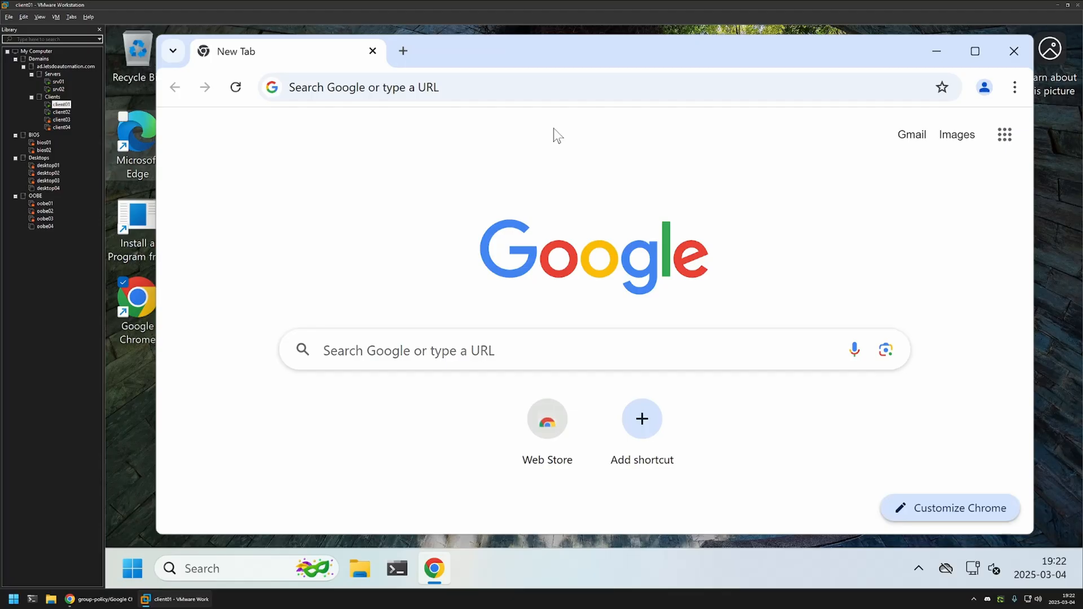
pyautogui.moveTo(492, 130)
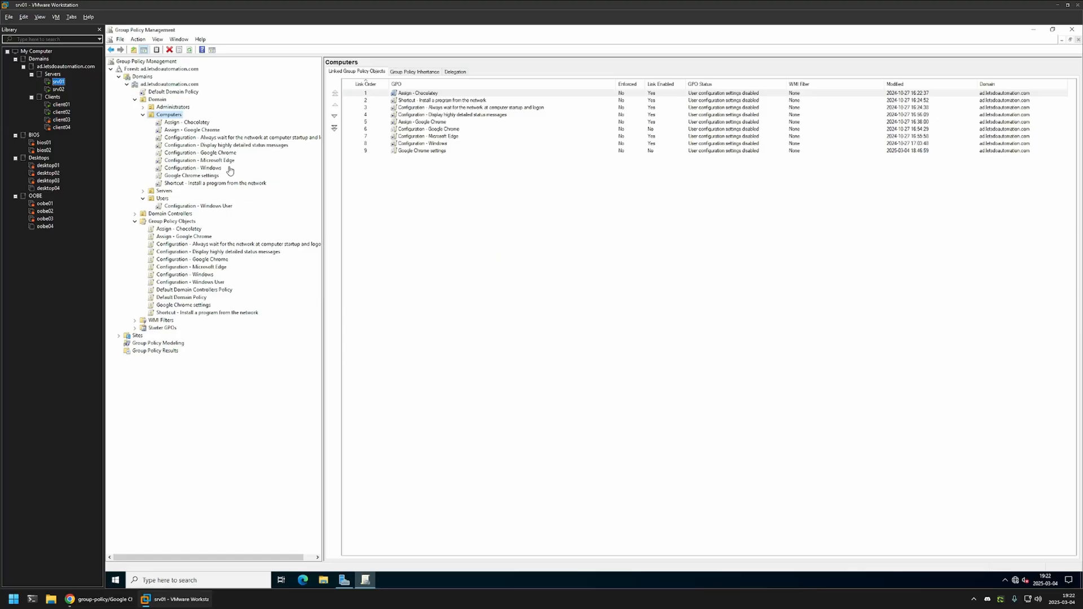
# Right-click the linked Google Chrome settings GPO under the Computers OU.
pyautogui.rightClick(187, 175)
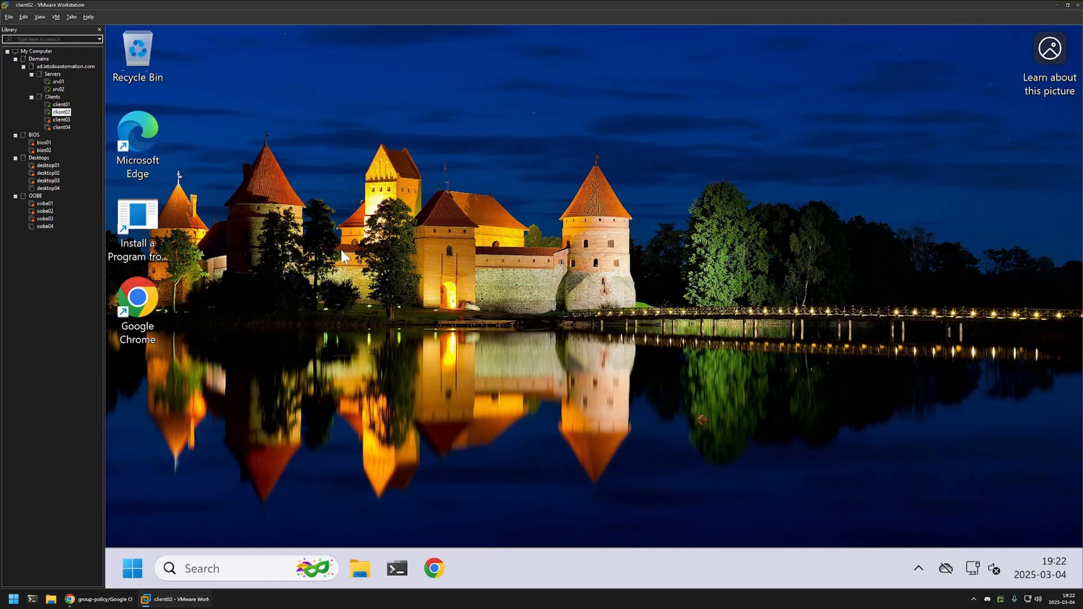
pyautogui.moveTo(176, 462)
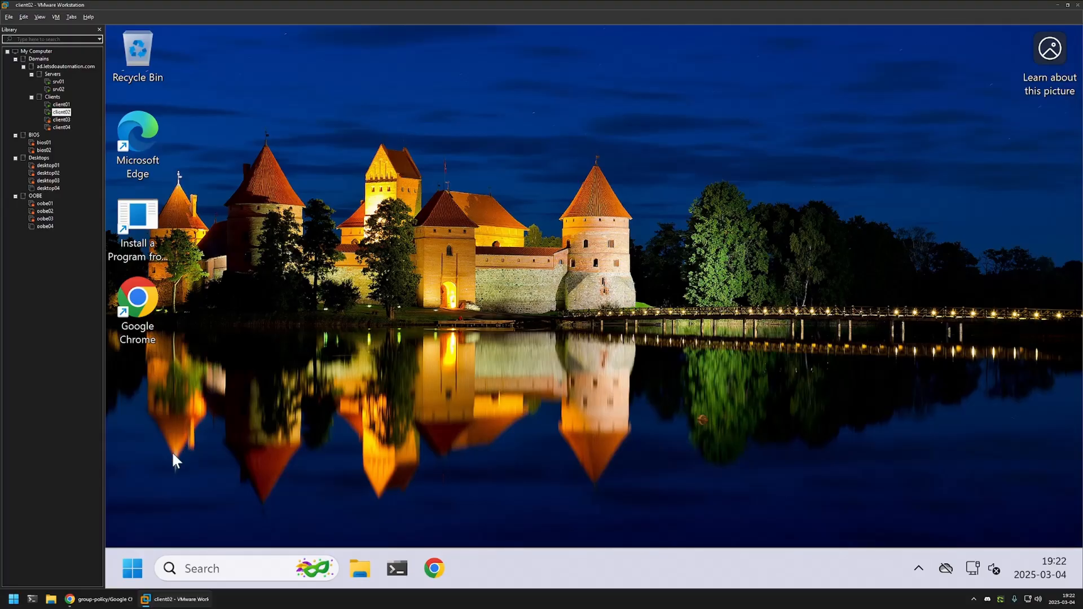
# Open Command Prompt via a cmd search and run gpupdate on client02.
pyautogui.write('cmd')
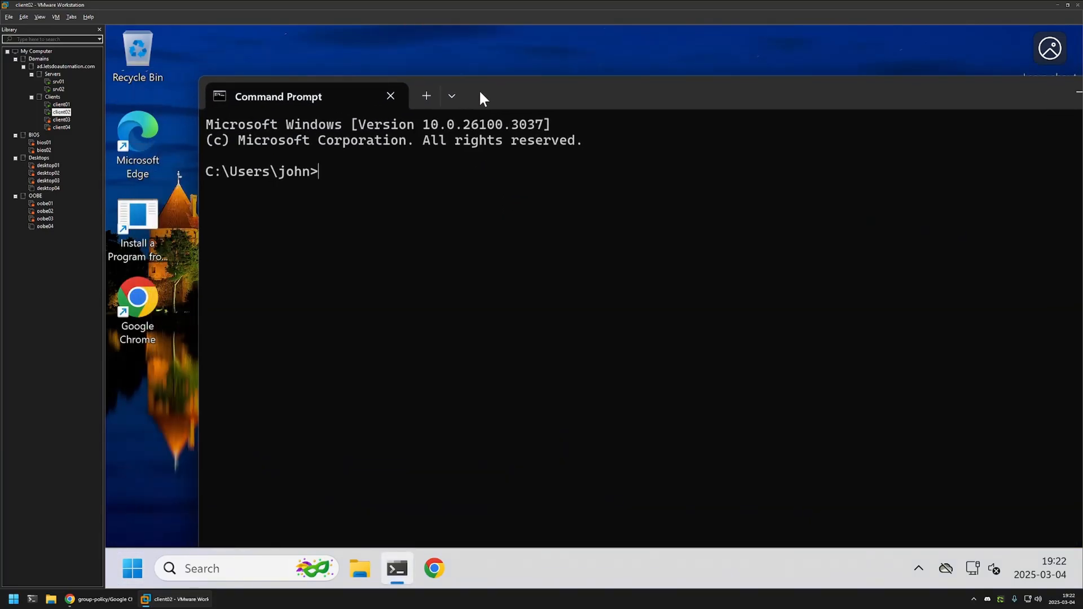
pyautogui.write('gpupdate')
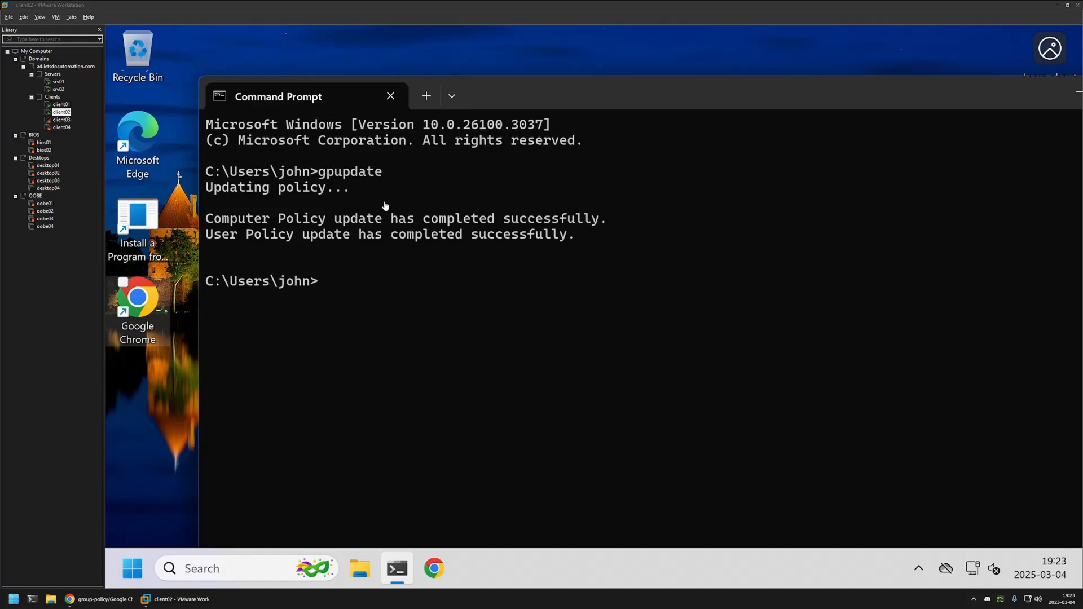
pyautogui.moveTo(247, 312)
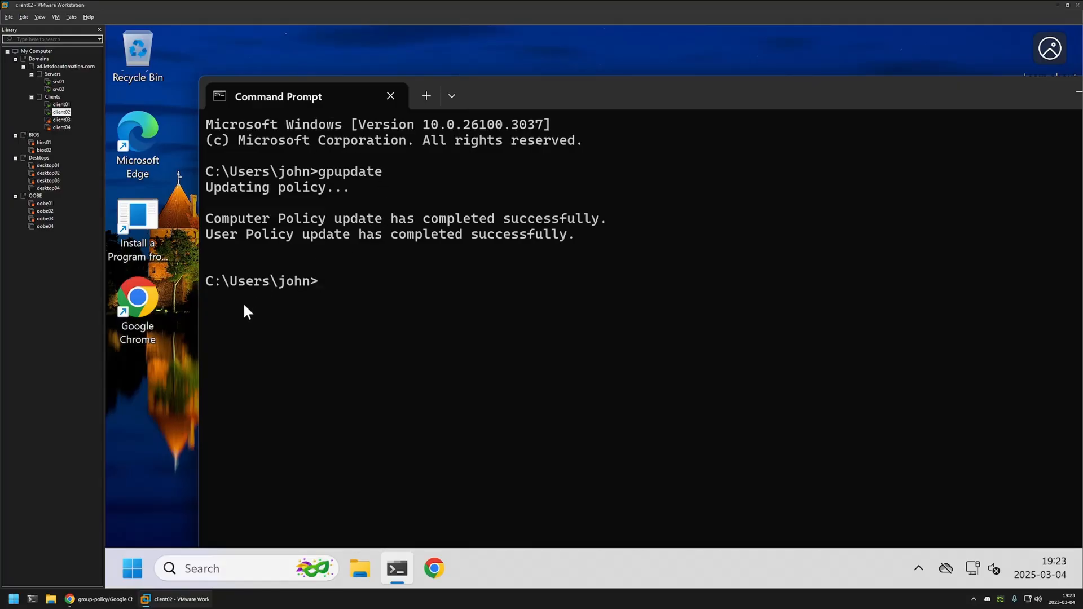